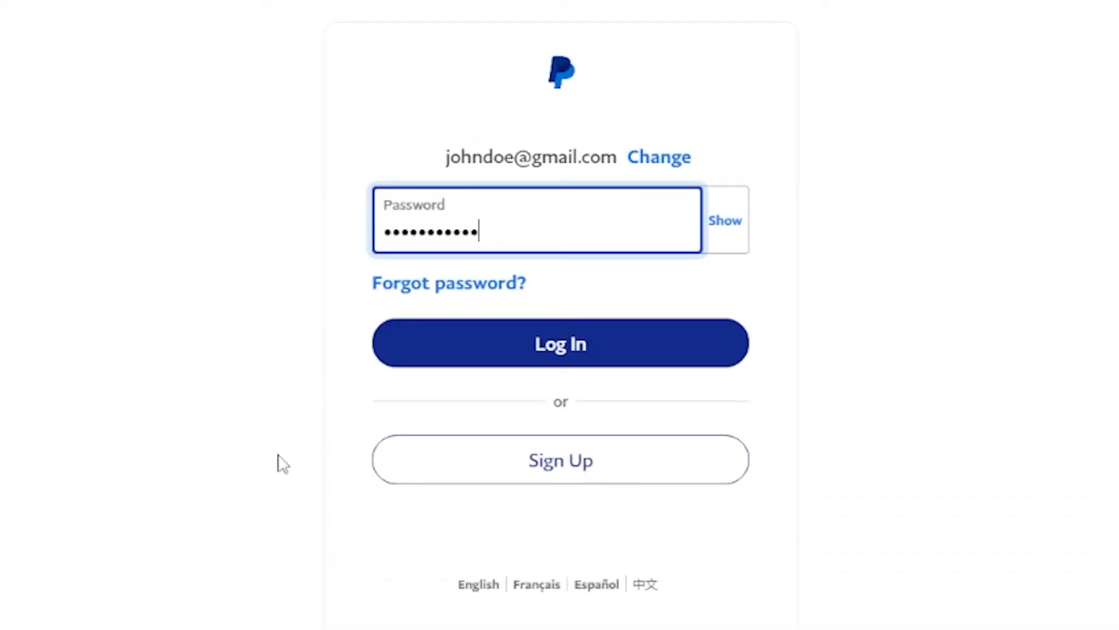
- Log in to the PayPal account to reach the dashboard
left_click(560, 343)
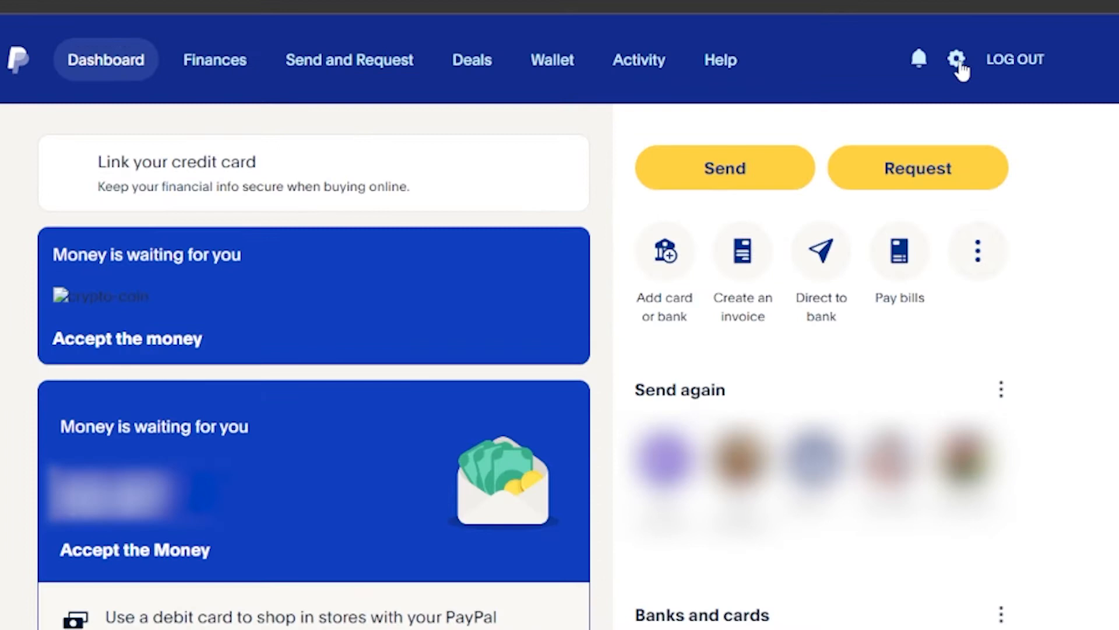
- From Settings > Security, start 2-step verification setup
left_click(958, 60)
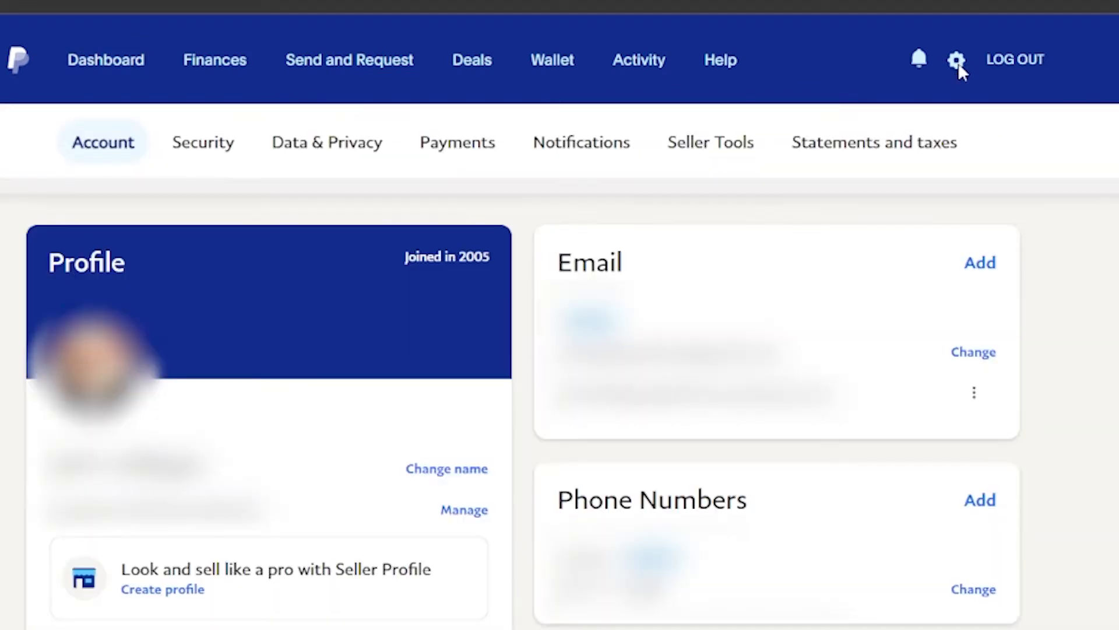
left_click(203, 142)
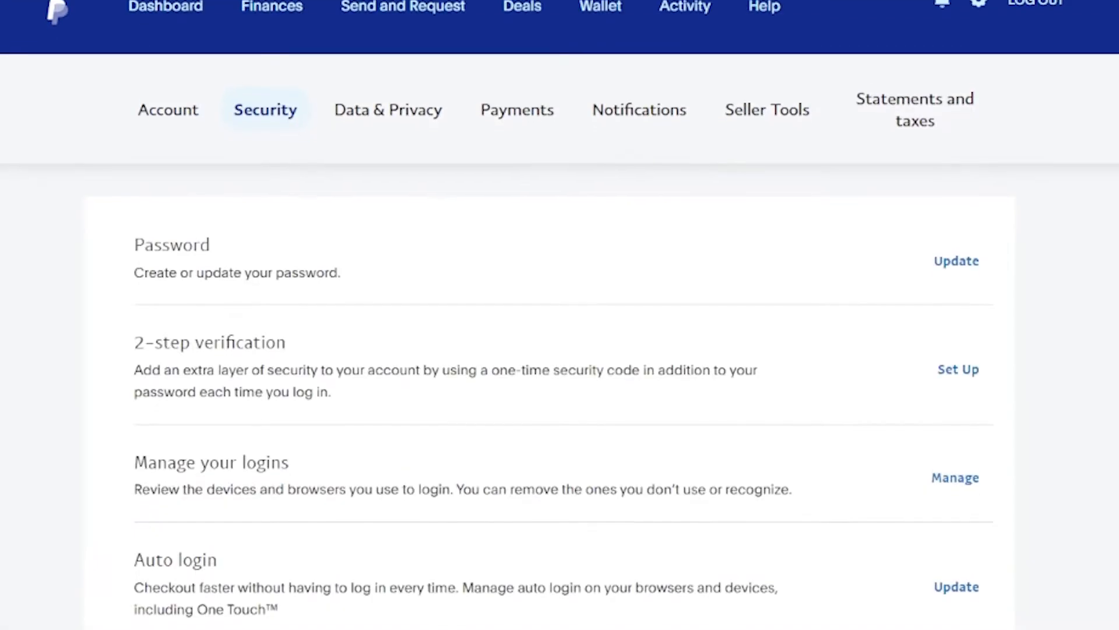
scroll("down", 3)
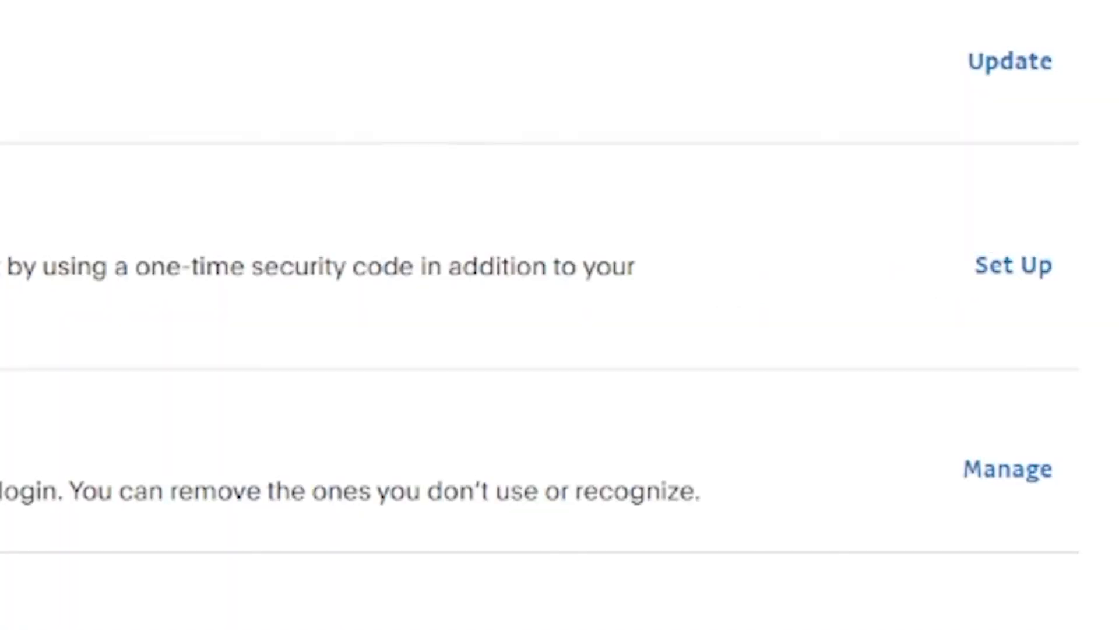
left_click(1012, 266)
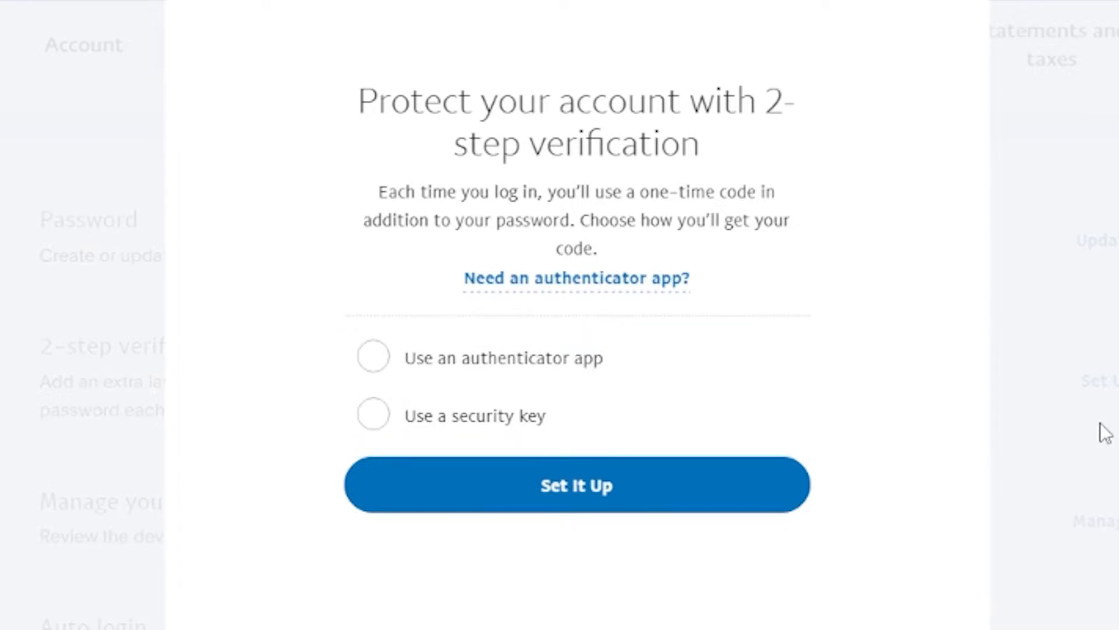
left_click(372, 356)
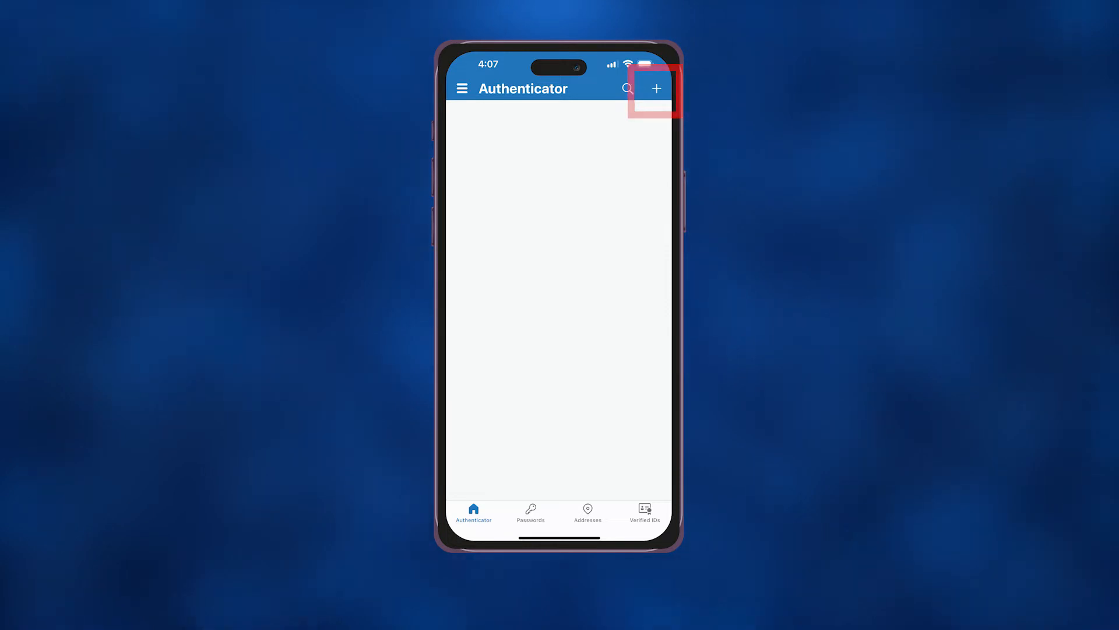
- Add a new 'Other (Google, Facebook, etc.)' account in Microsoft Authenticator for PayPal
left_click(655, 89)
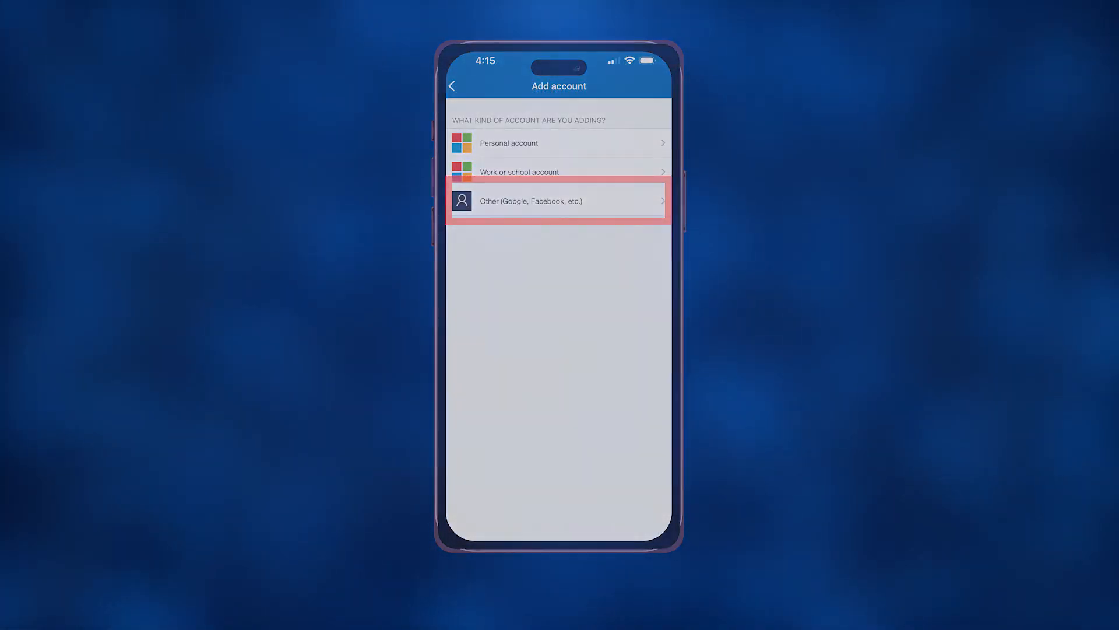
left_click(558, 201)
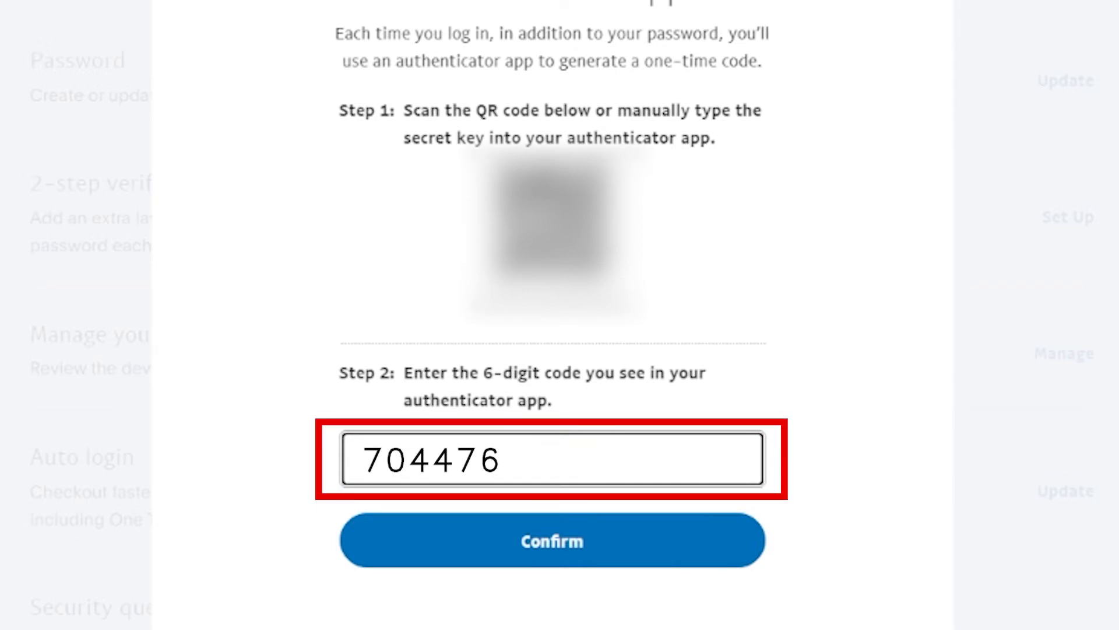
left_click(551, 538)
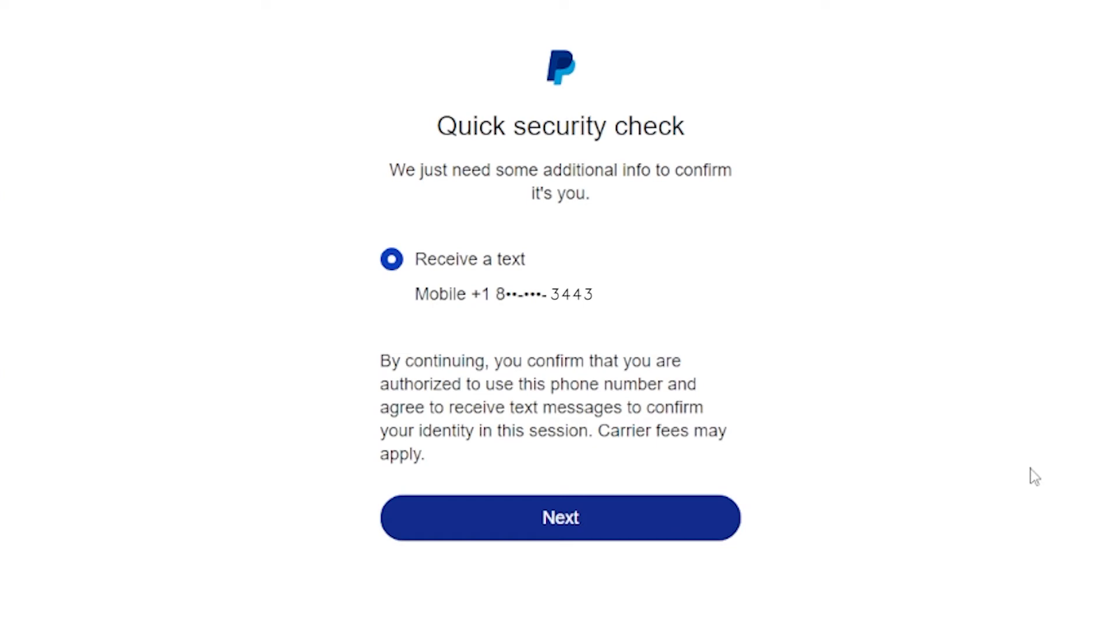
mouse_move(1010, 483)
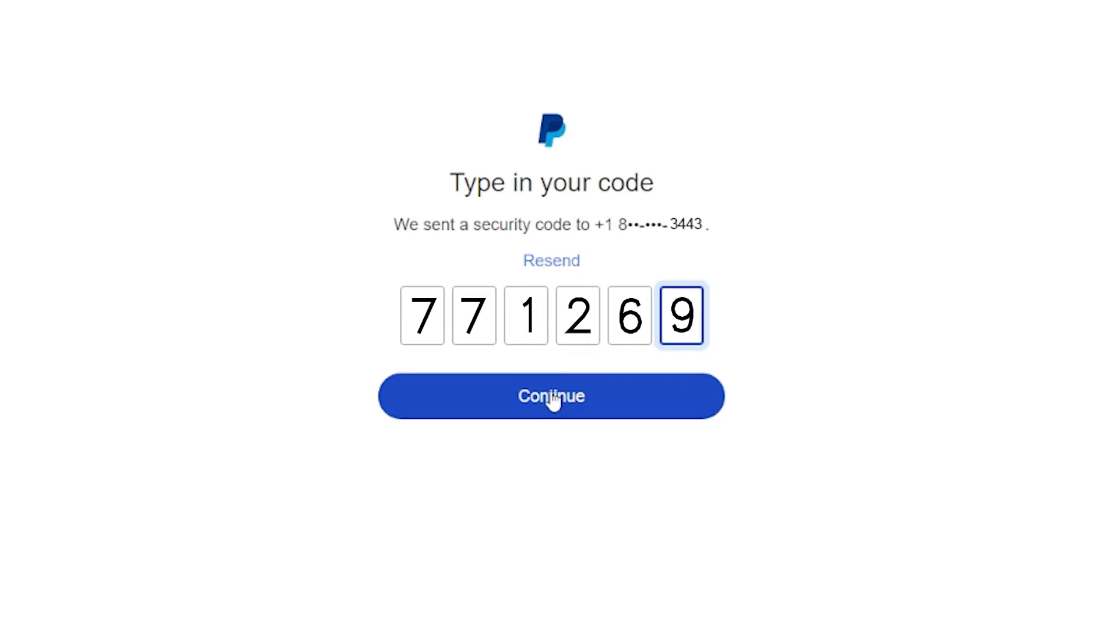
left_click(551, 395)
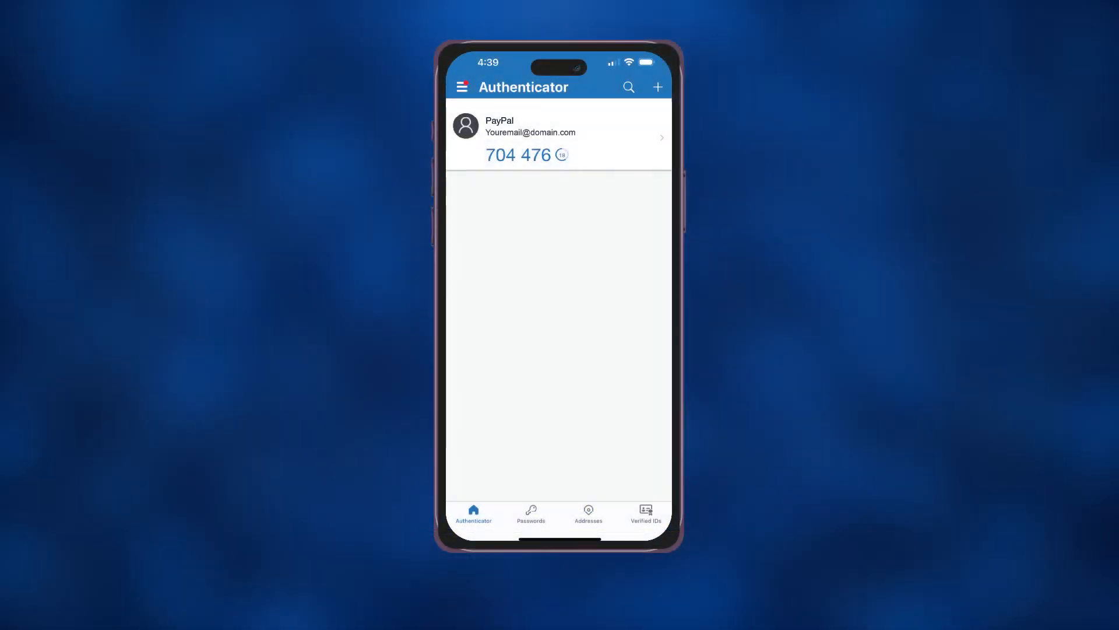
left_click(525, 155)
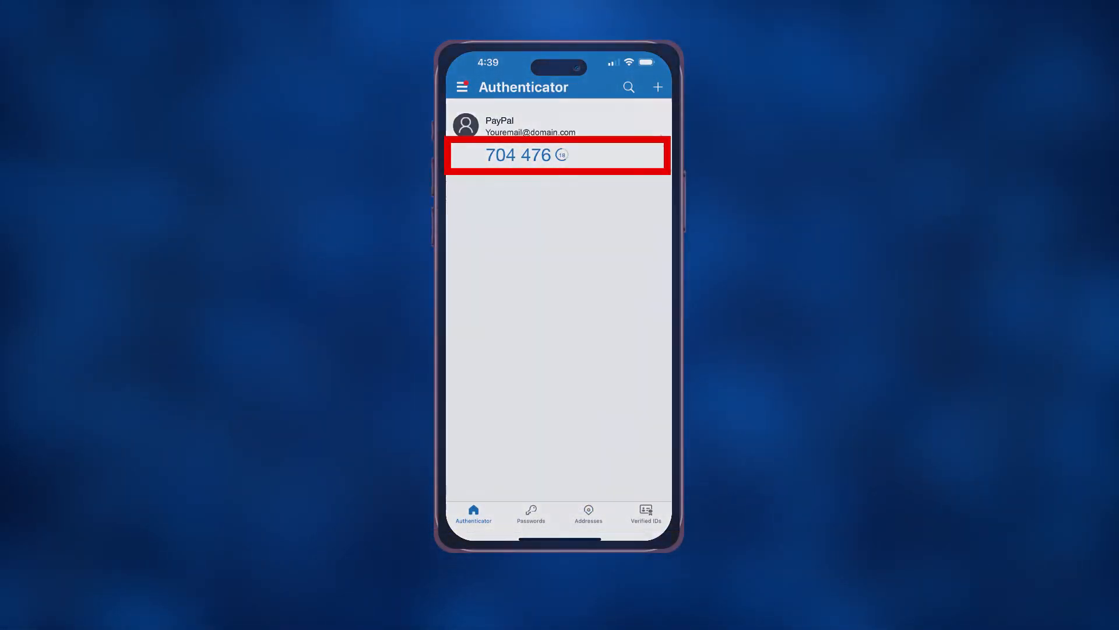